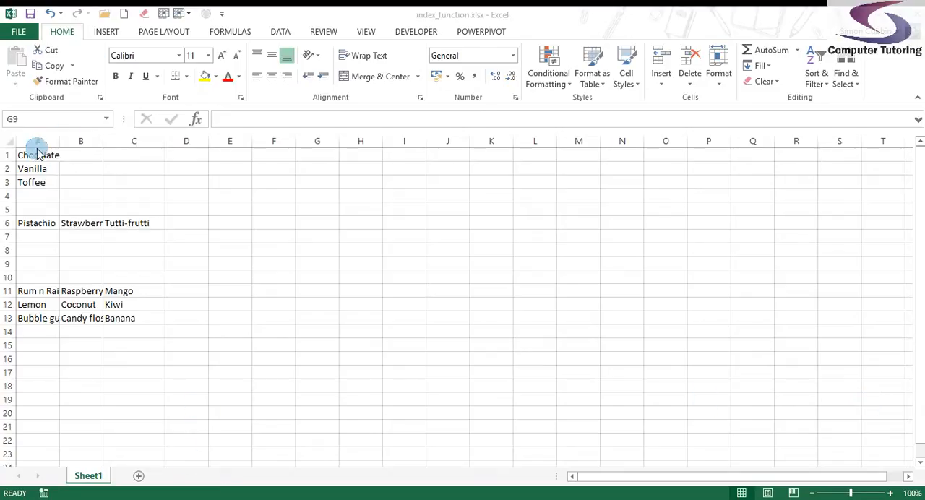
AutoFit columns A to C so the full flavour names are visible.
drag(37, 154, 38, 182)
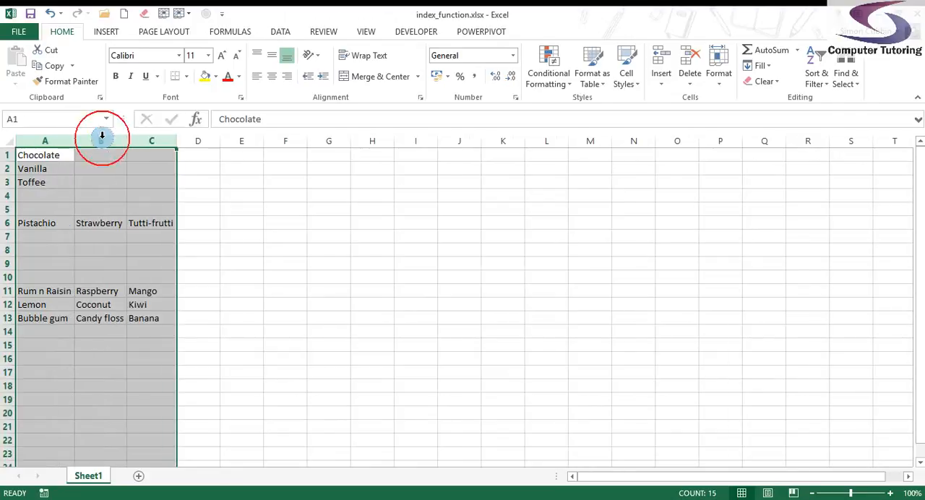
click(198, 154)
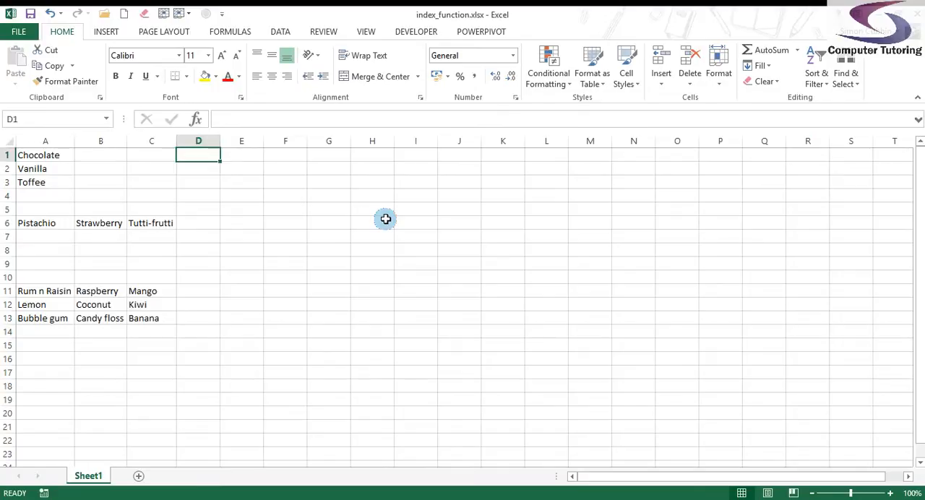
mouse_move(71, 173)
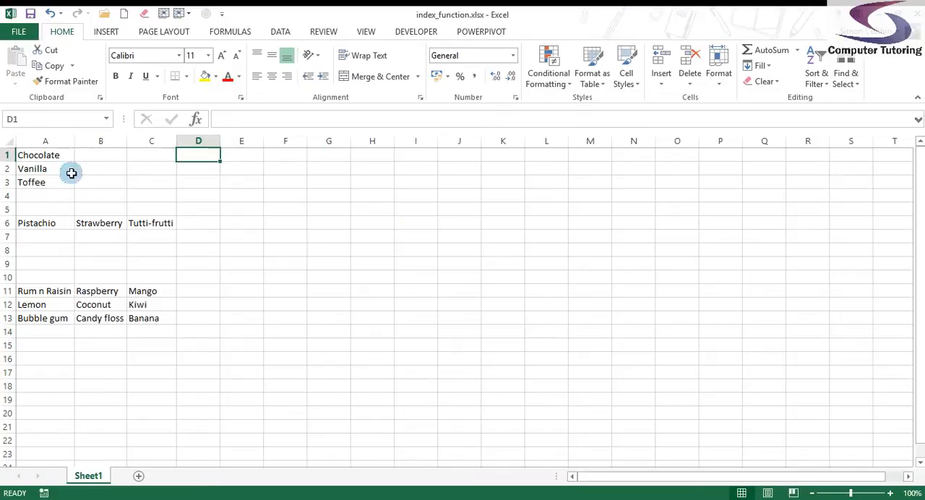
mouse_move(256, 207)
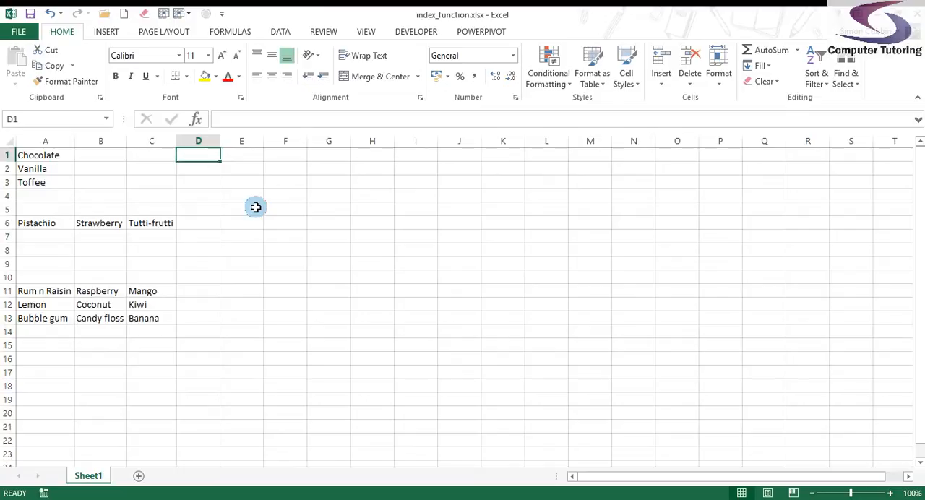
mouse_move(211, 170)
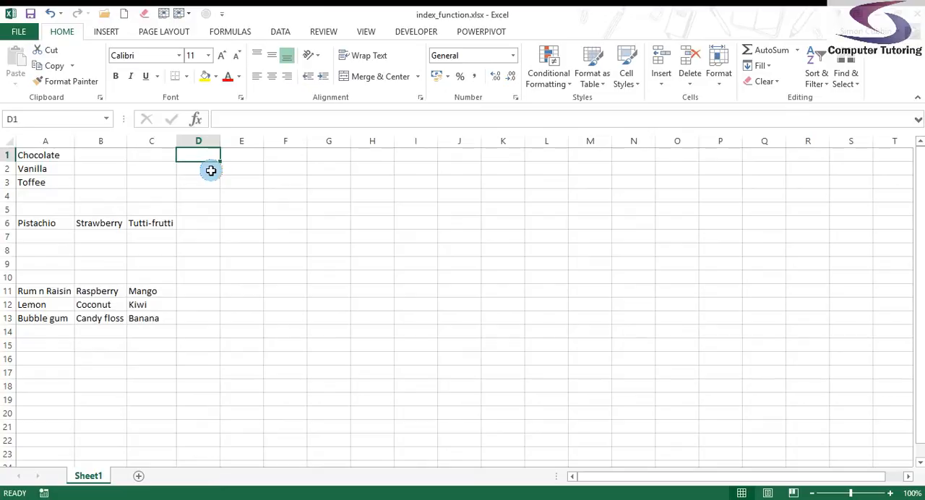
mouse_move(310, 151)
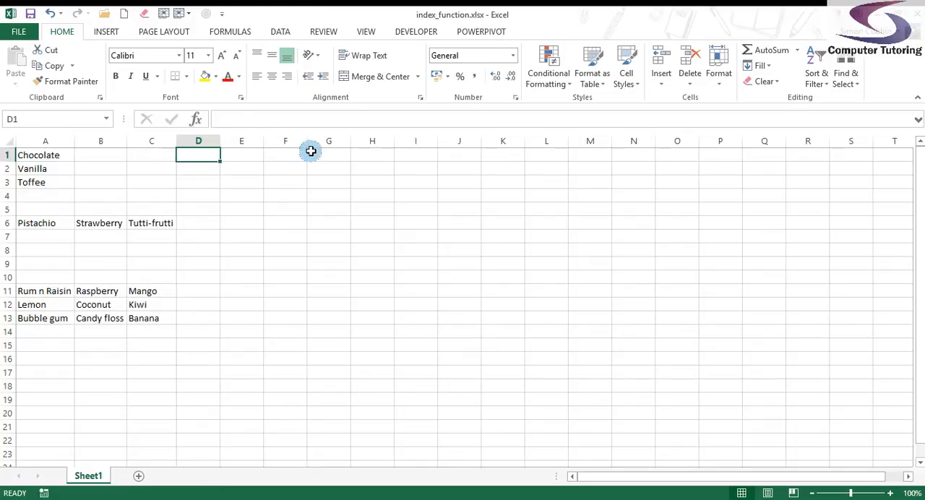
mouse_move(23, 184)
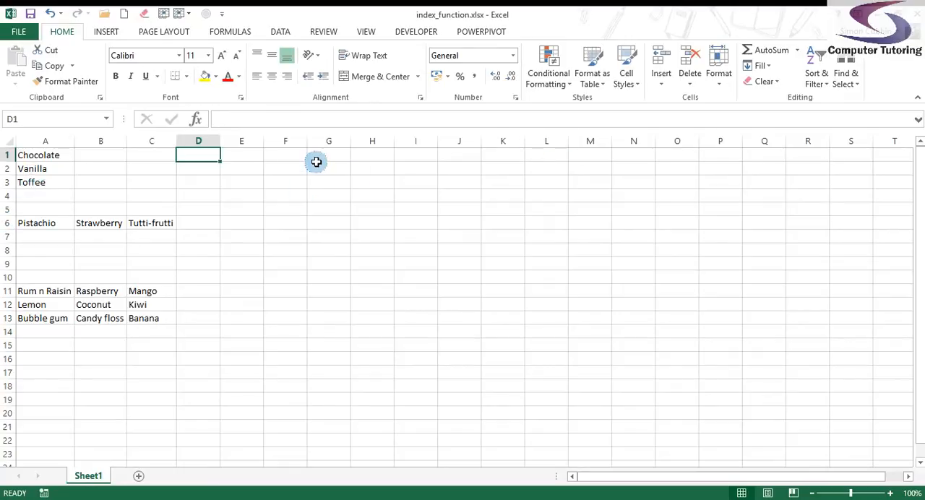
Enter =INDEX(A1:A3,2) in D1 so it returns Vanilla, and check the formula.
text(=INDEX()
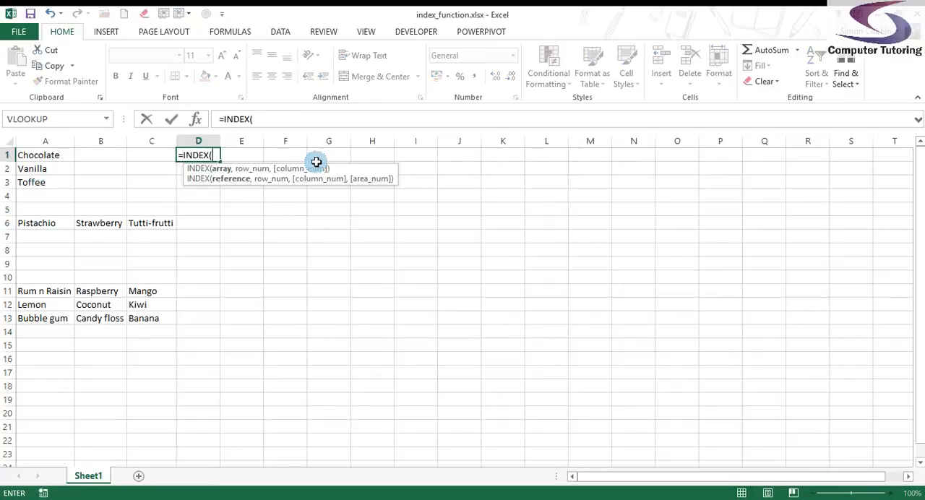
mouse_move(54, 155)
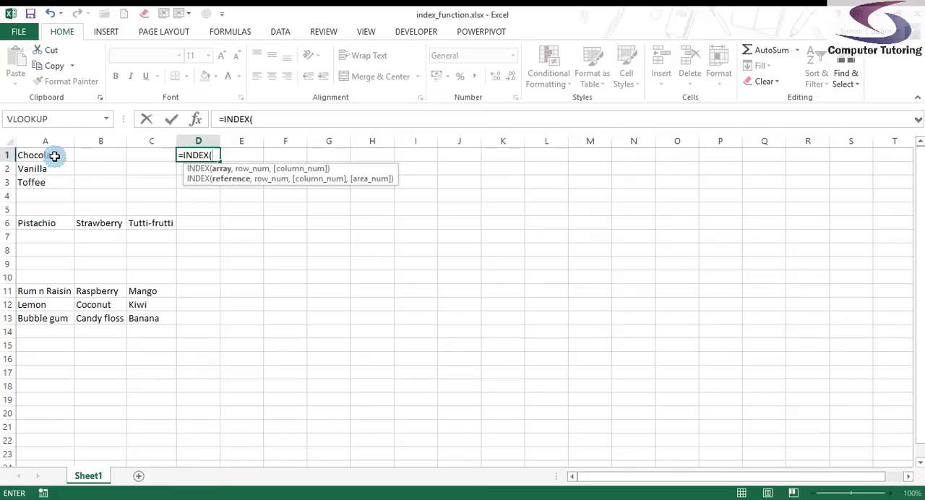
drag(44, 154, 45, 182)
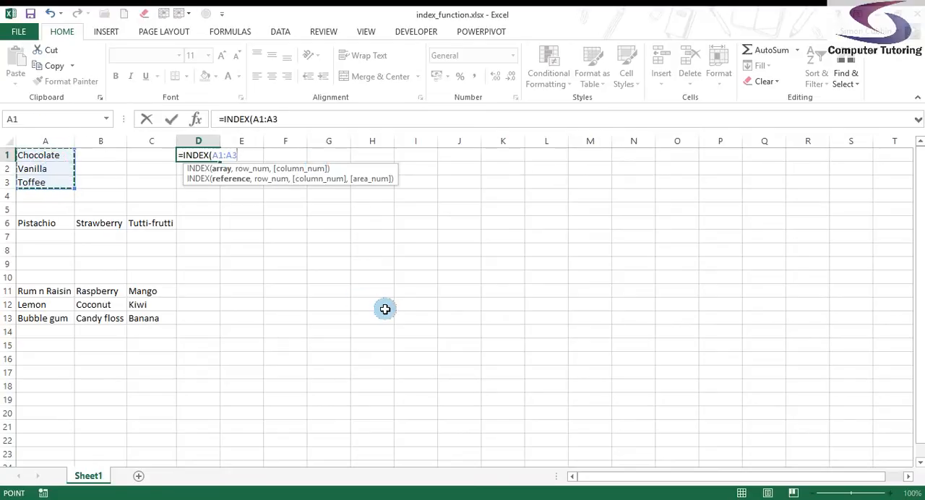
text(,2)
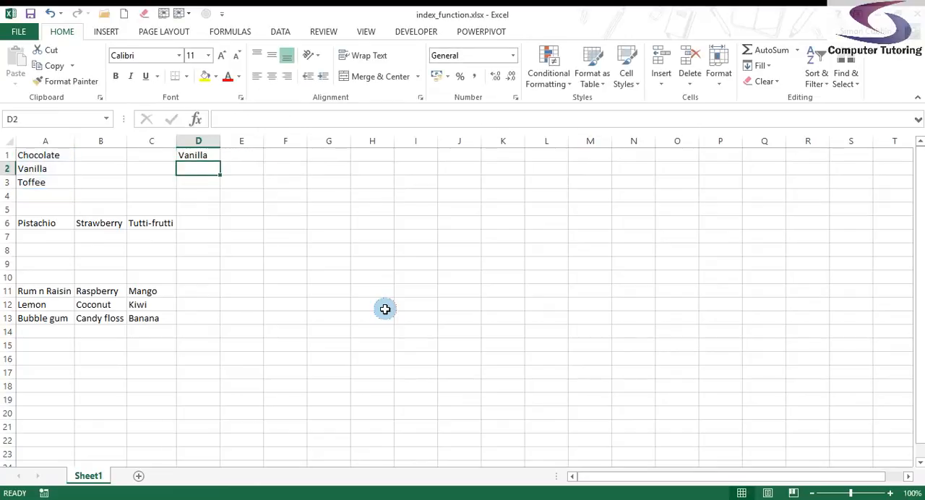
click(198, 154)
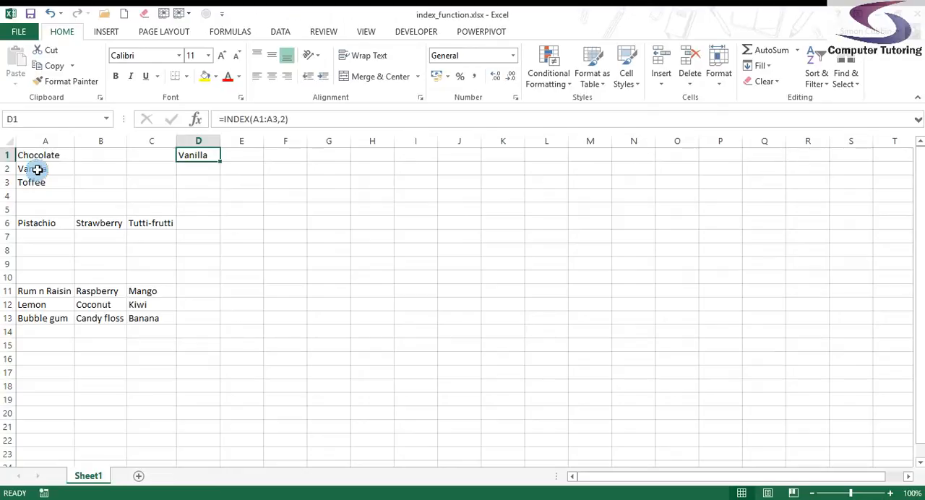
mouse_move(160, 177)
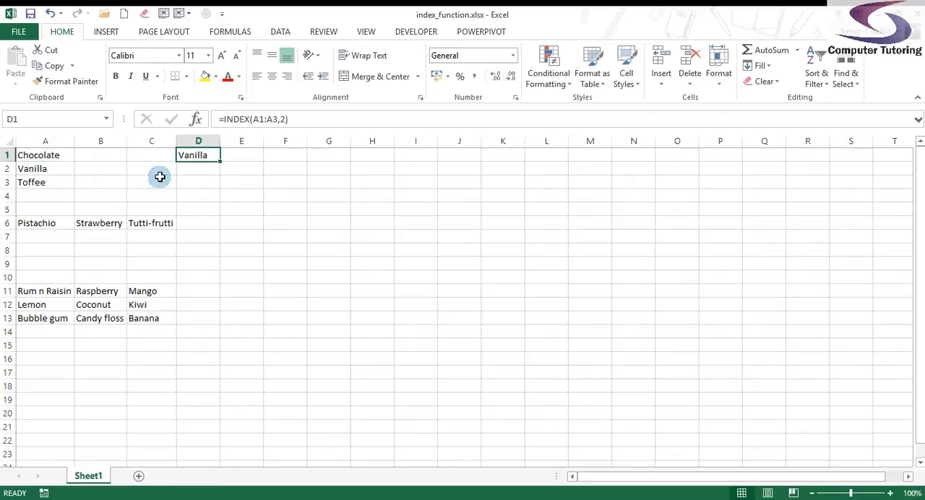
click(198, 223)
text(=)
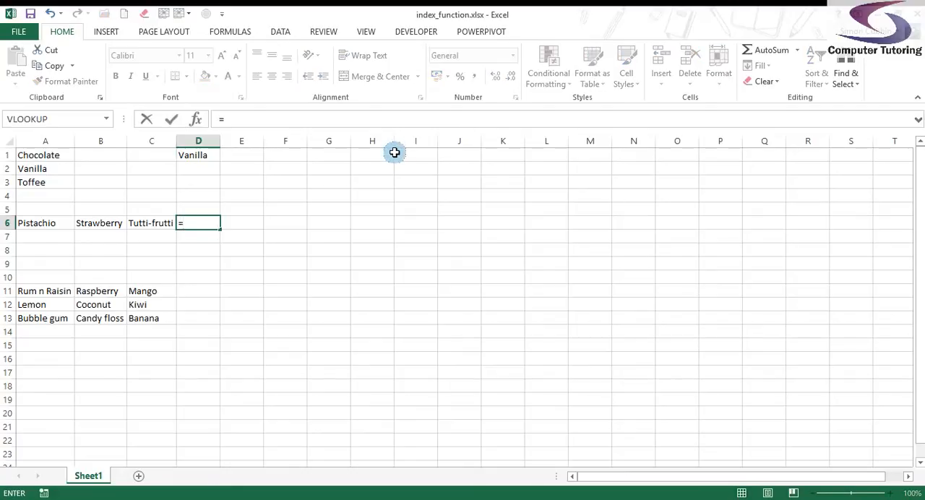
Enter =INDEX(A6:C6,3) in D6 to return Tutti-frutti from row 6.
text(INDEX()
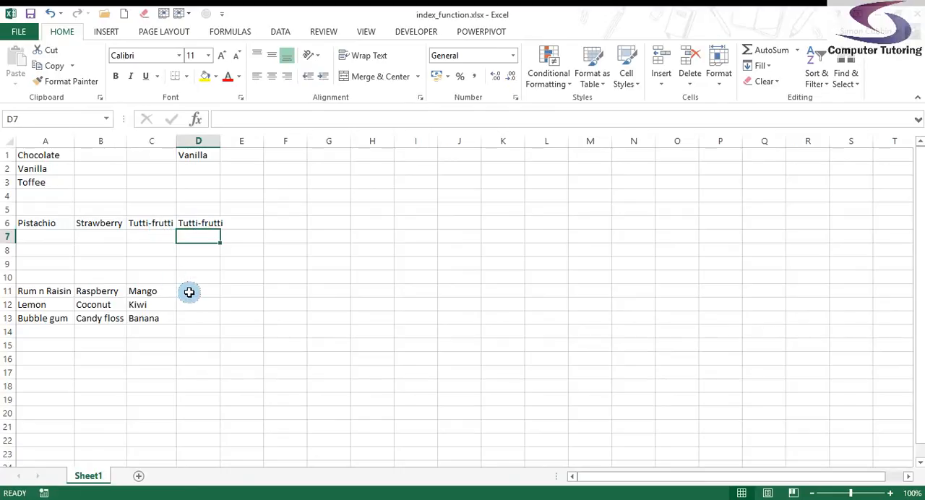
mouse_move(31, 289)
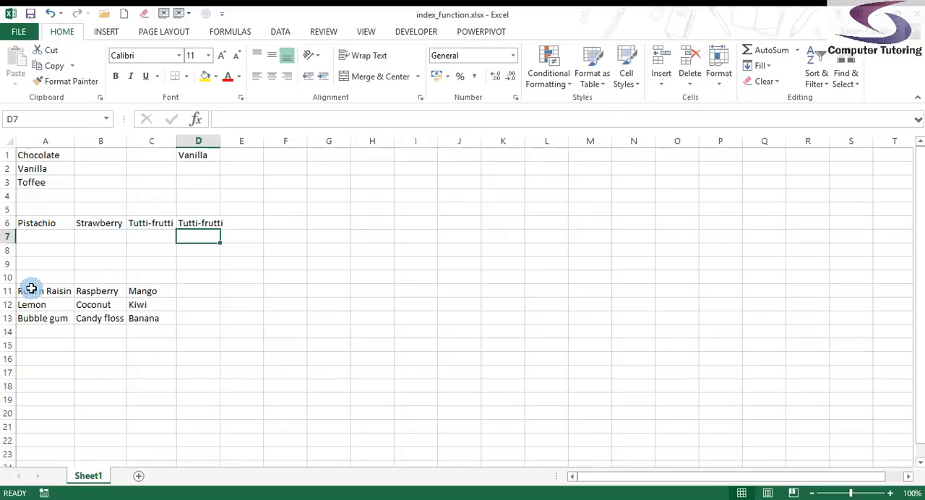
mouse_move(196, 300)
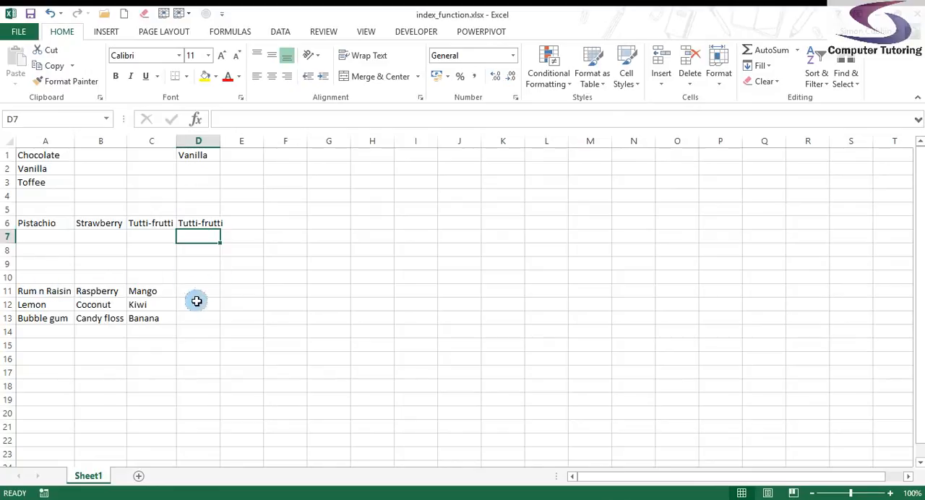
click(198, 290)
text(=)
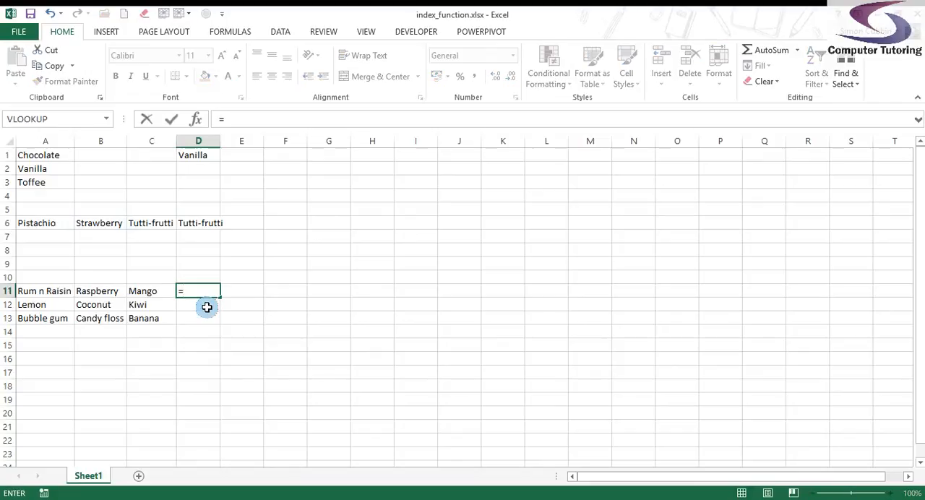
Type =INDEX(A11:C13,2,2) in D11 over the 3×3 grid, leaving it unentered.
text(INDEX()
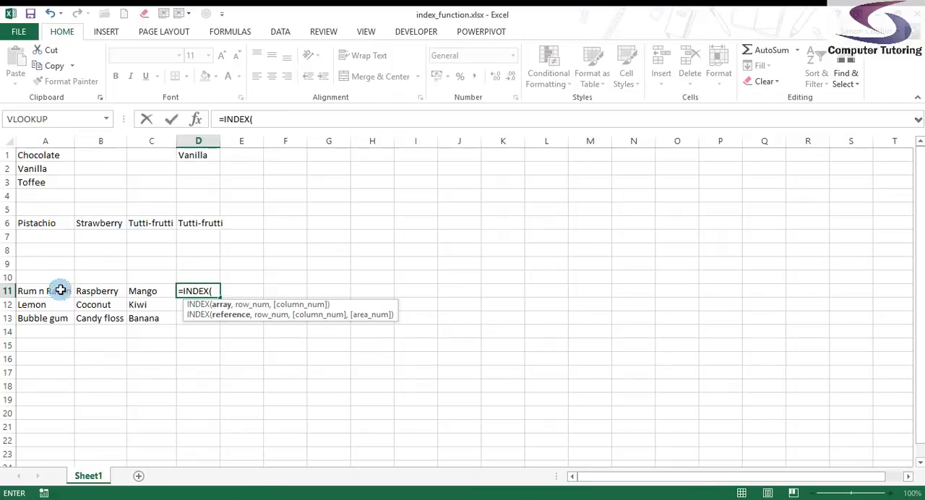
drag(45, 291, 151, 317)
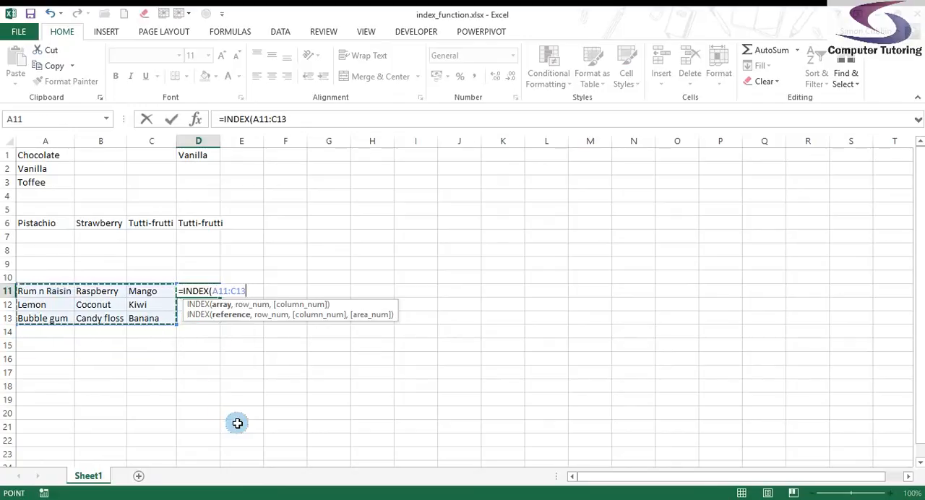
text(,)
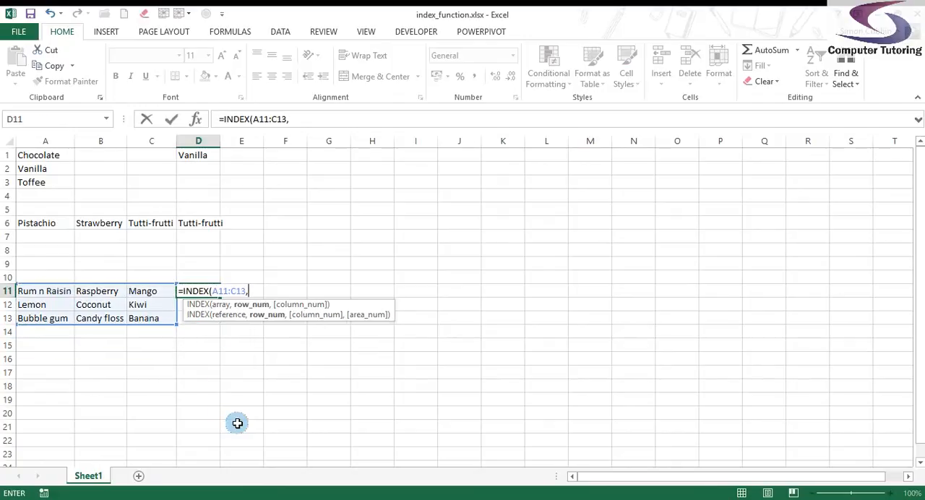
mouse_move(258, 320)
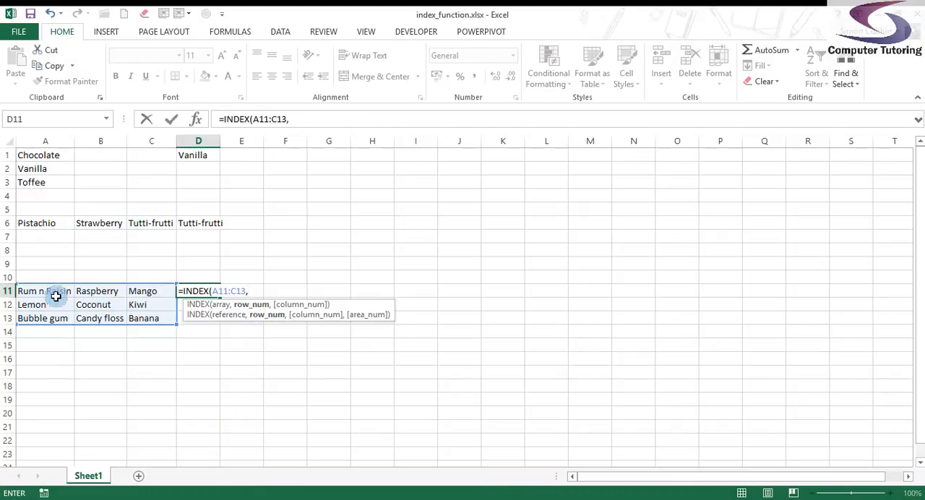
text(2)
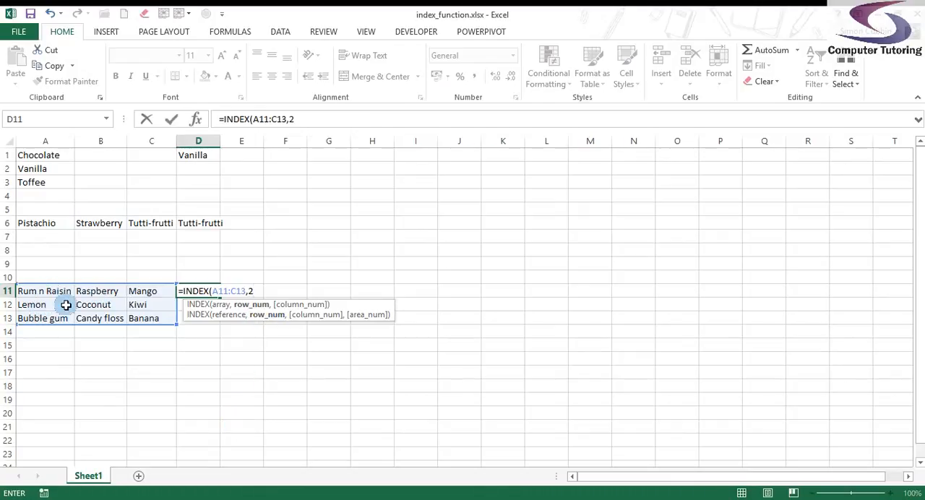
text(,)
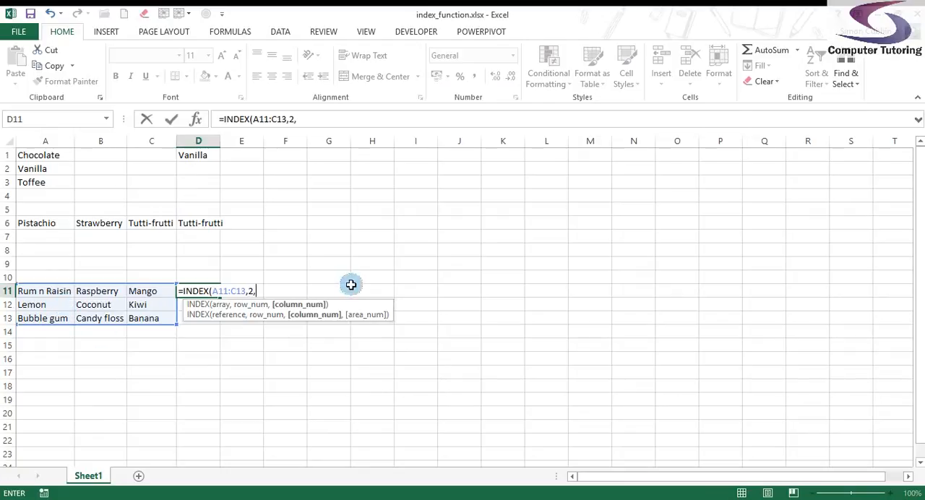
mouse_move(287, 341)
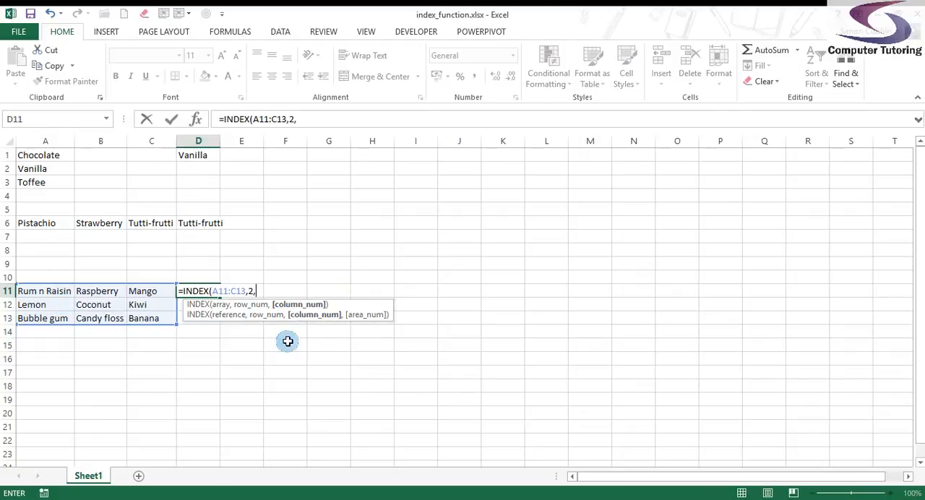
mouse_move(292, 321)
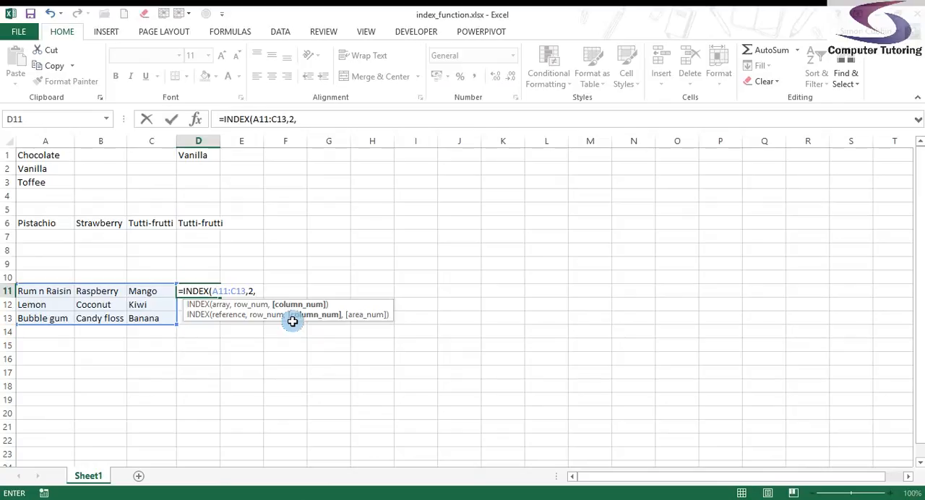
text(2)
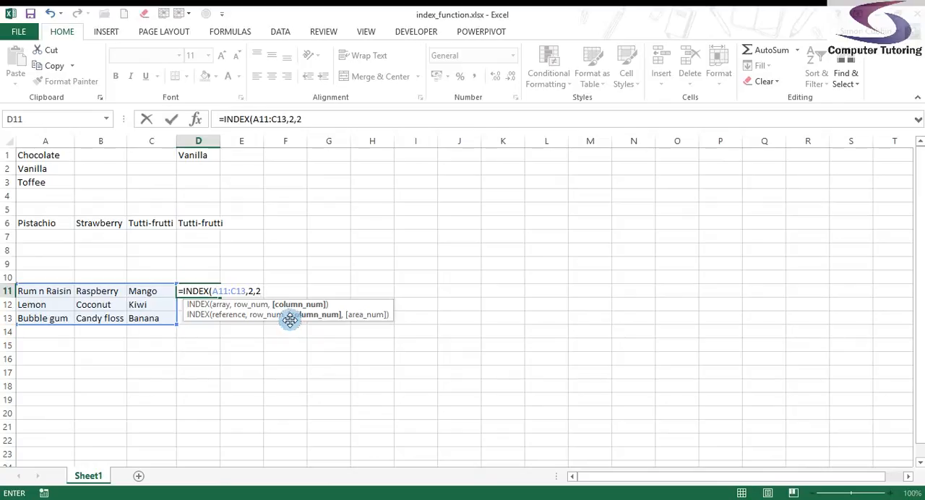